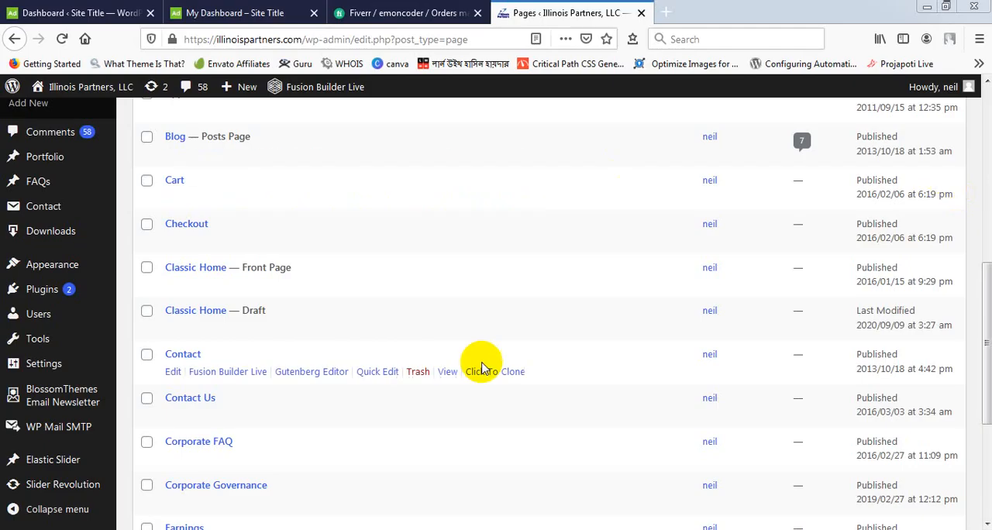
mouse_move(308, 344)
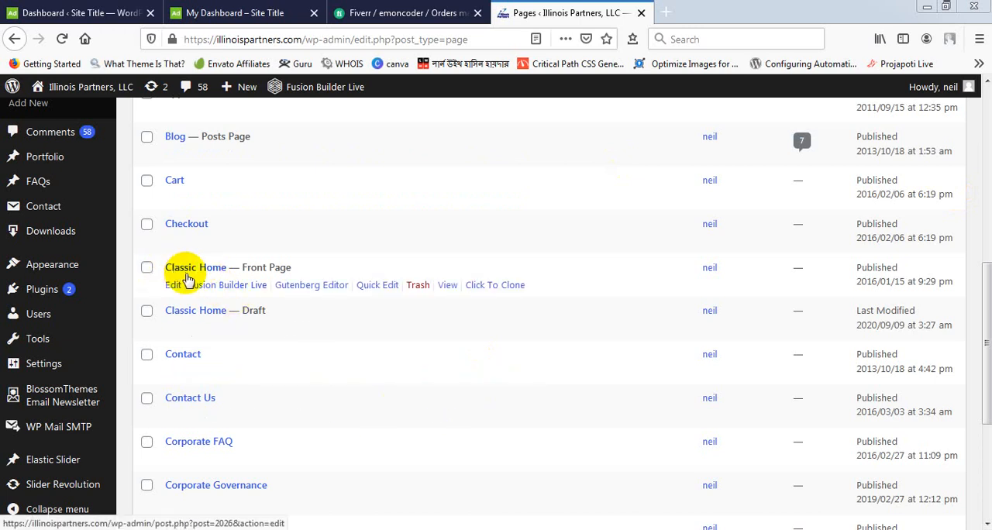
mouse_move(223, 285)
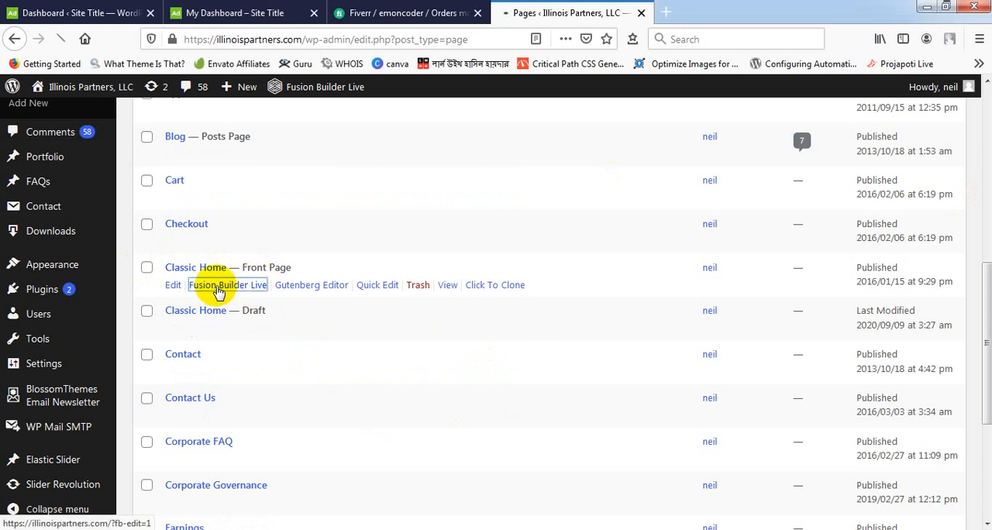
Open the Classic Home front page in the Fusion Builder Live editor.
click(226, 286)
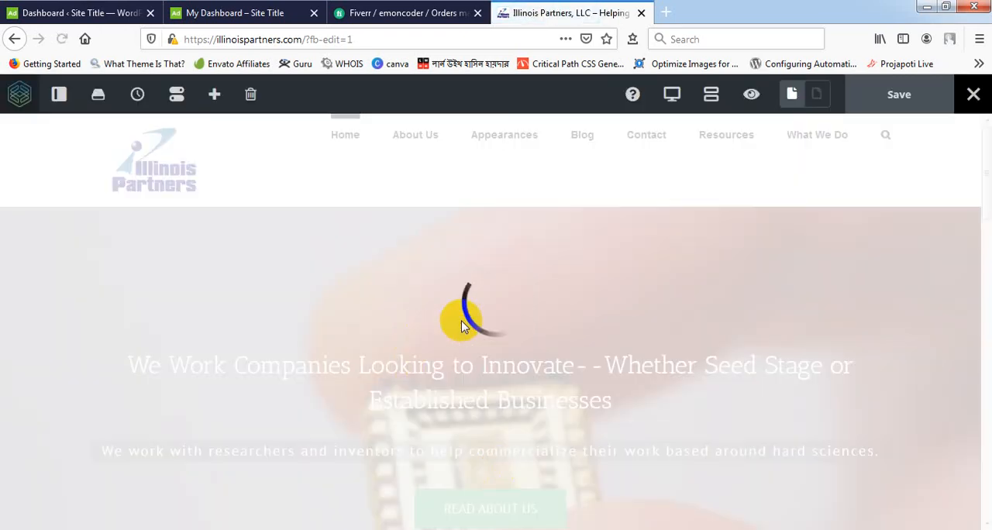
Scroll to the Our Investment Team section, copy the page address and start a private window.
scroll(down, 3)
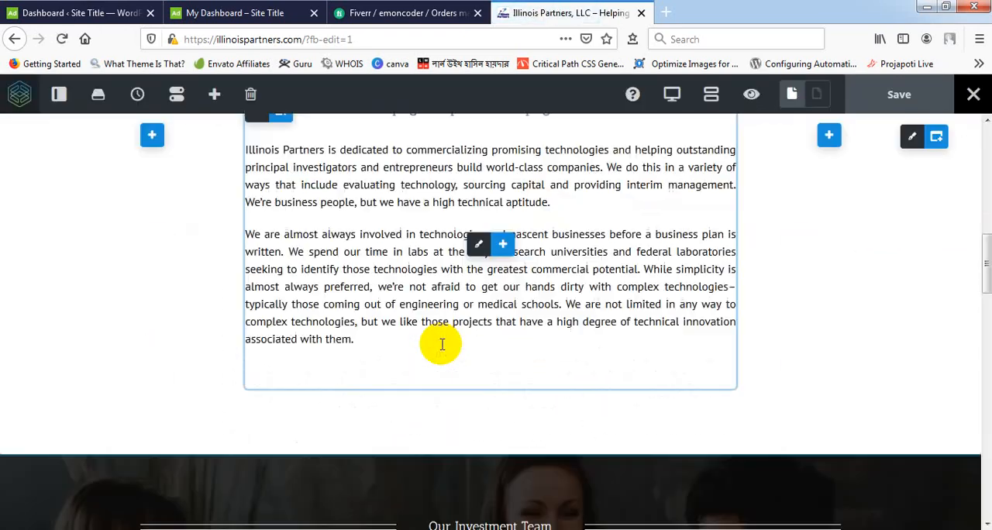
scroll(down, 3)
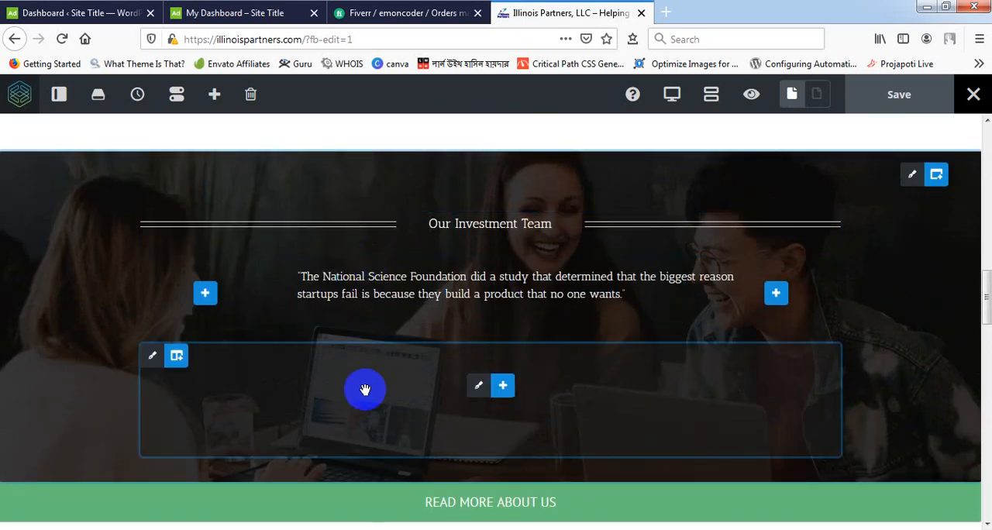
click(240, 41)
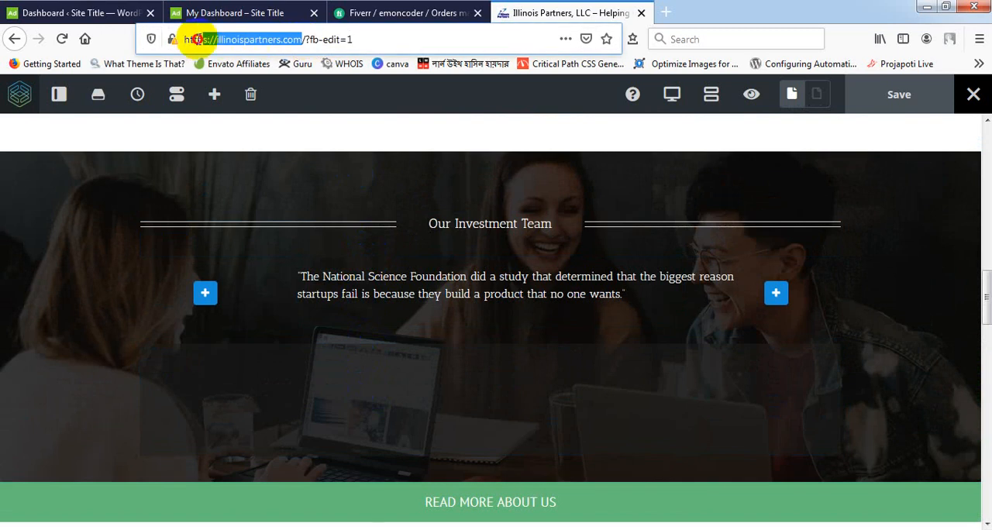
click(180, 41)
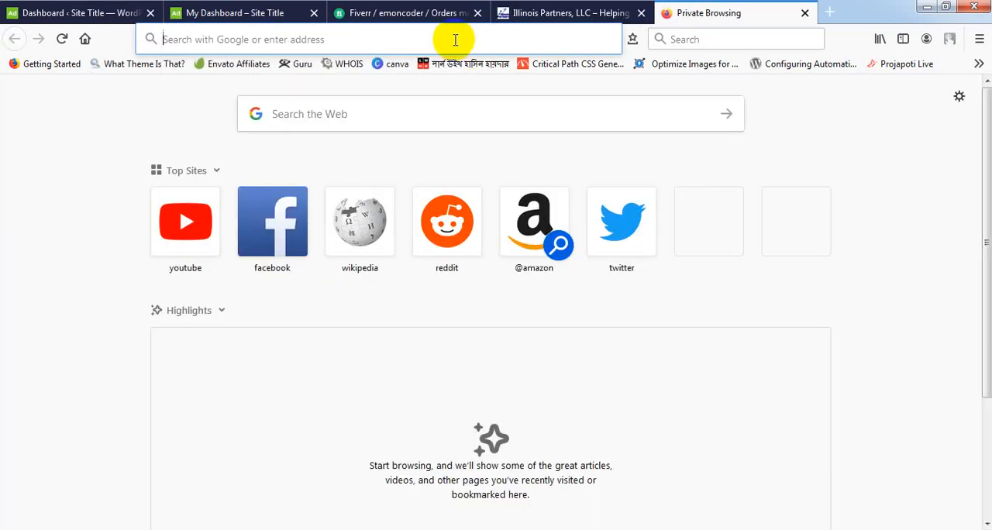
text(https://illinoispartners.com/?fb-edit=1)
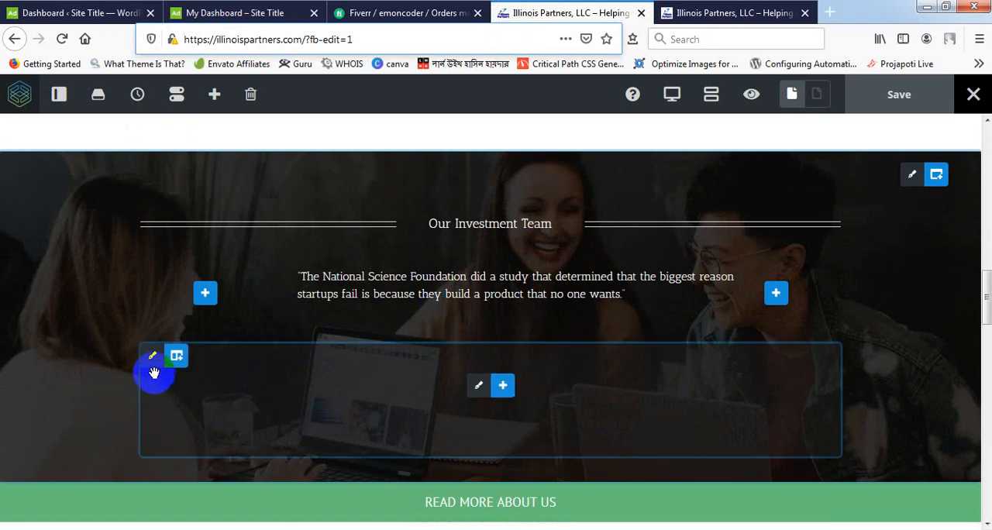
Inspect the carousel column's General and BG settings, then close the options panel.
click(152, 356)
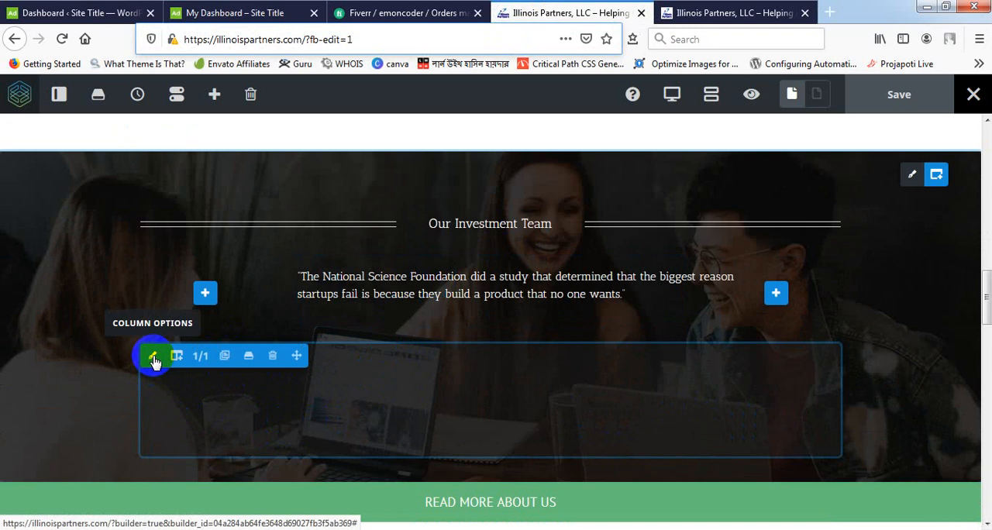
click(154, 356)
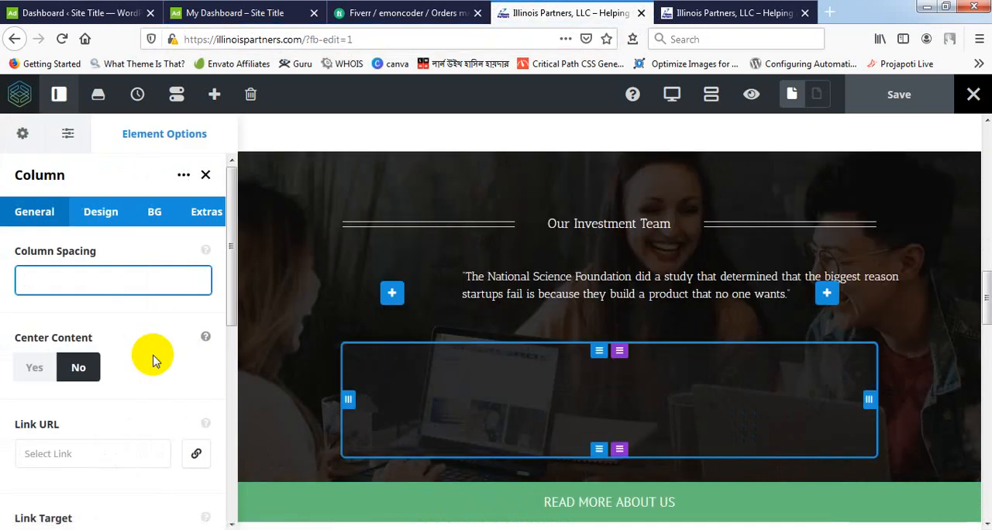
mouse_move(169, 373)
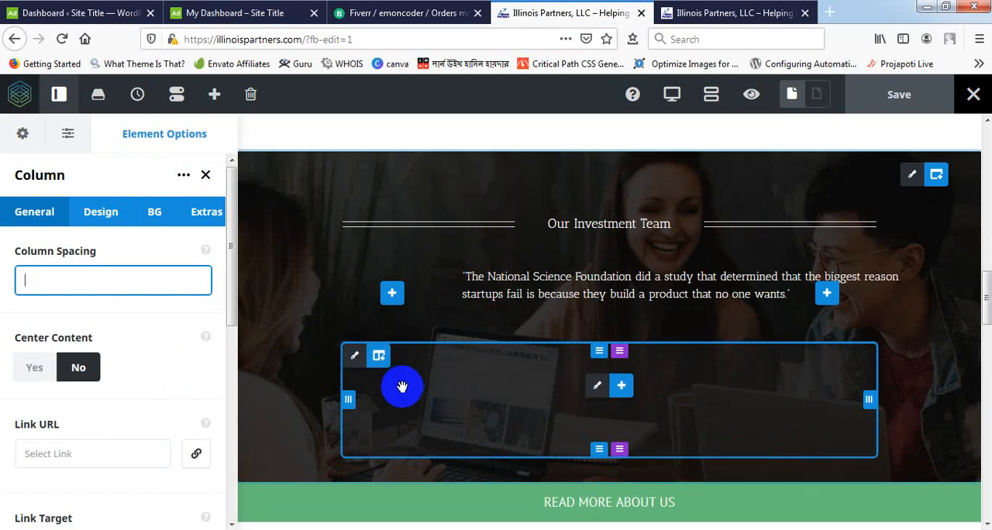
mouse_move(440, 353)
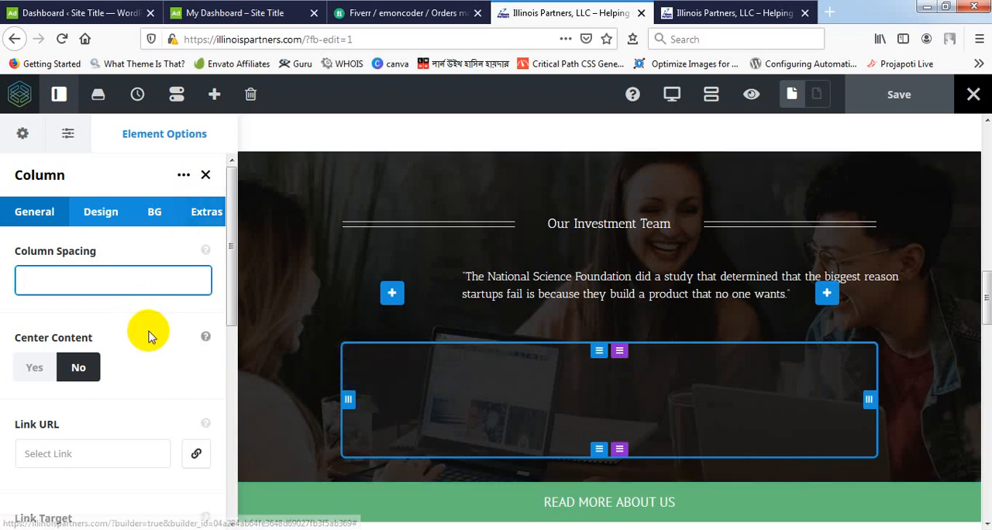
click(155, 211)
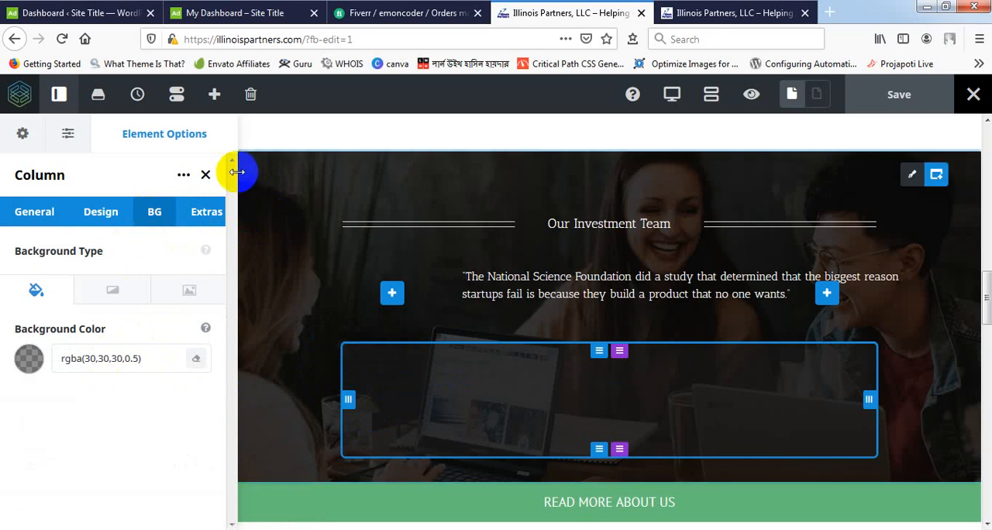
click(205, 175)
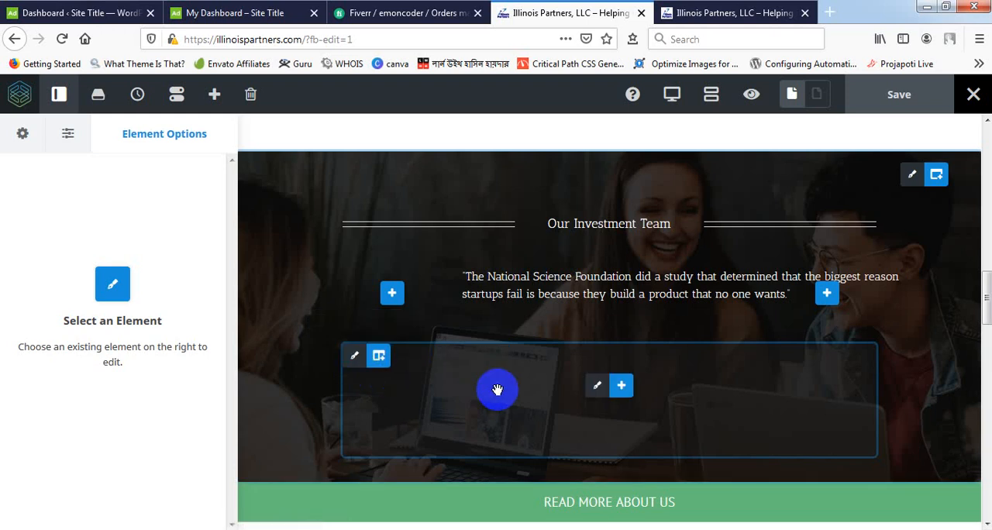
mouse_move(524, 400)
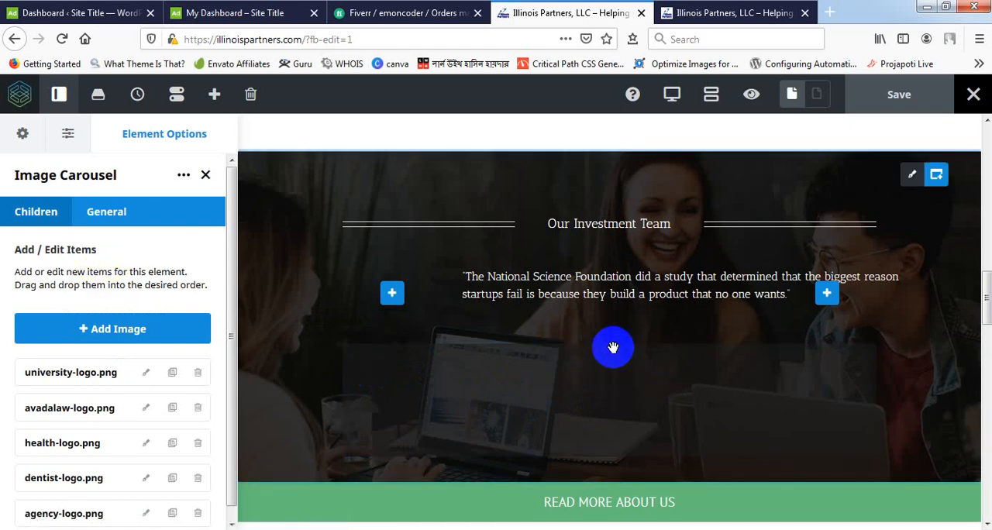
Open the Image Carousel element options listing its five logo items.
click(613, 348)
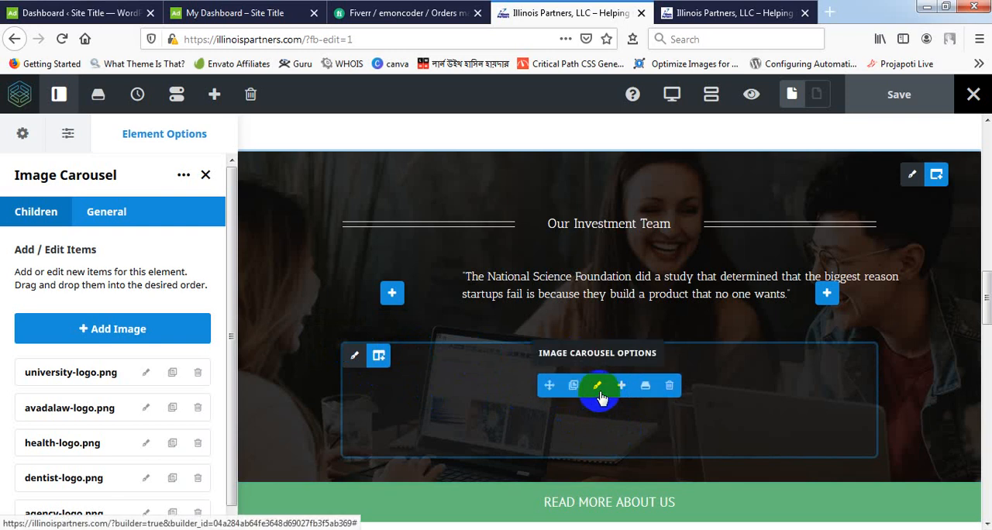
mouse_move(600, 391)
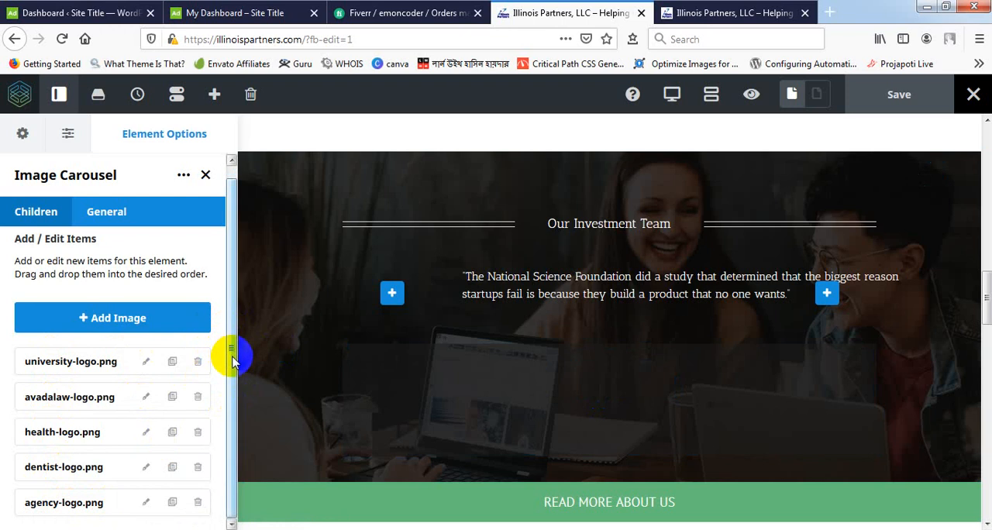
mouse_move(34, 397)
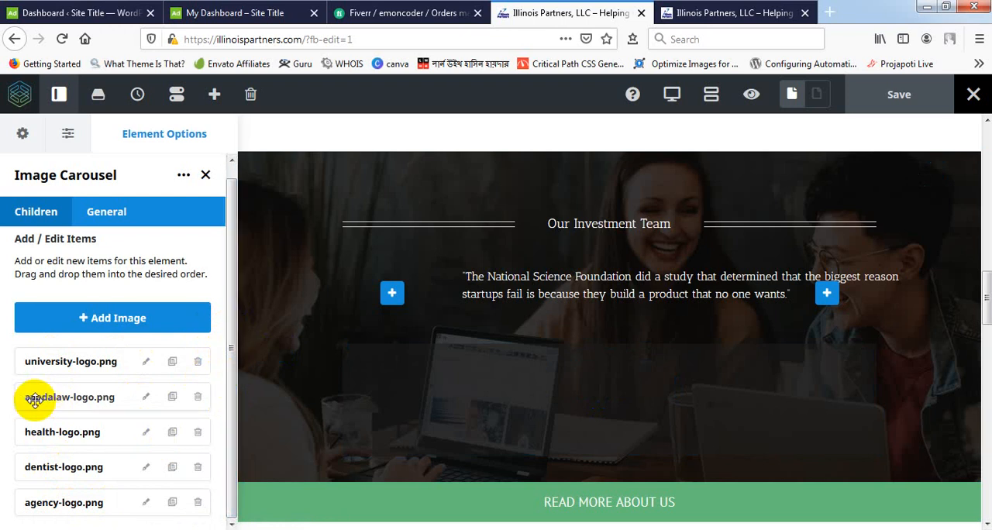
mouse_move(104, 319)
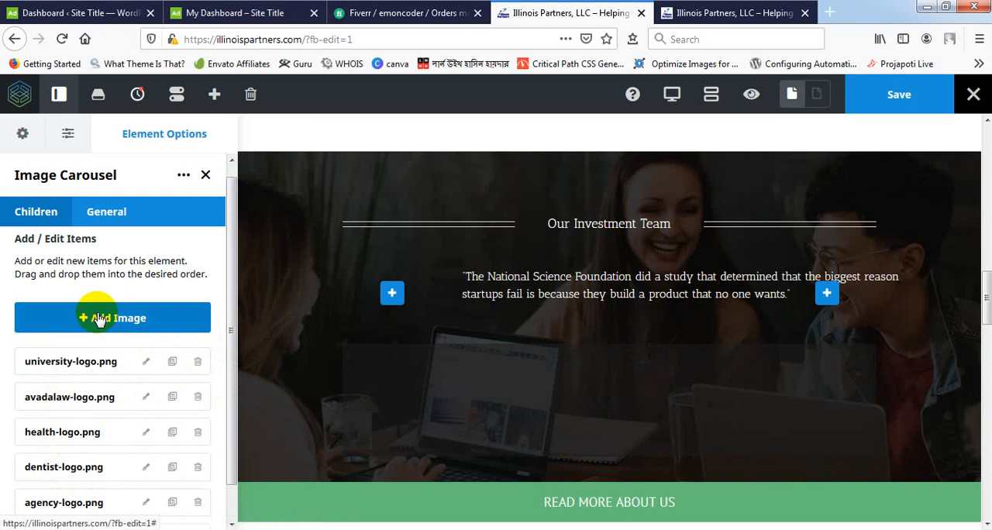
mouse_move(87, 409)
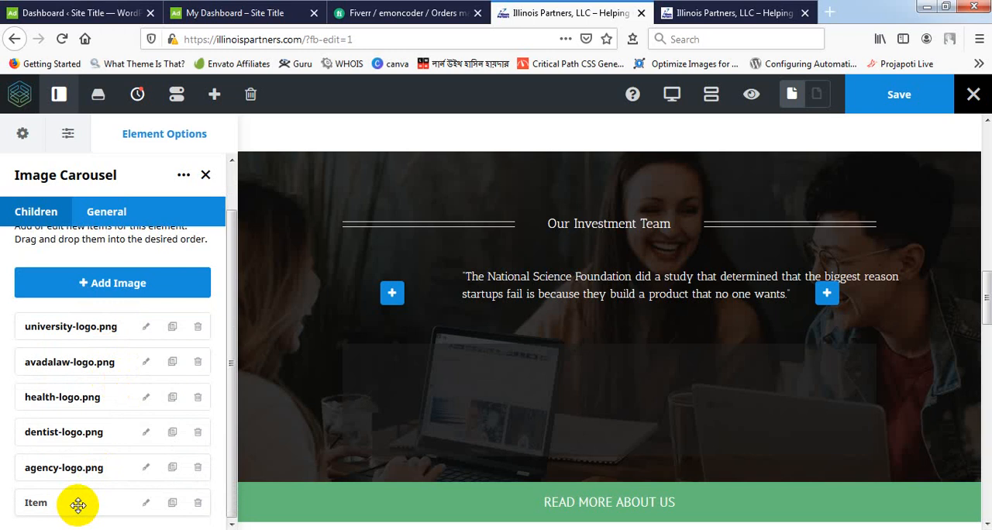
mouse_move(99, 502)
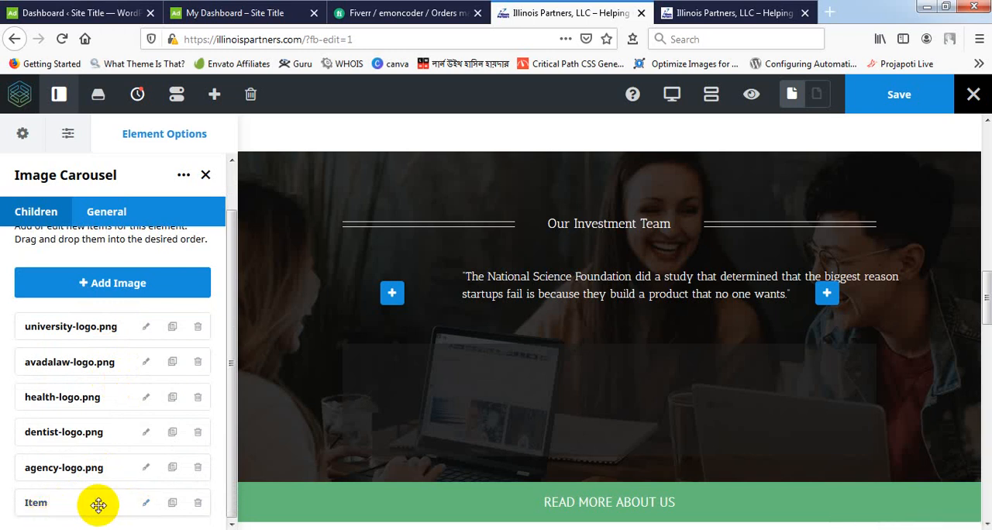
mouse_move(99, 502)
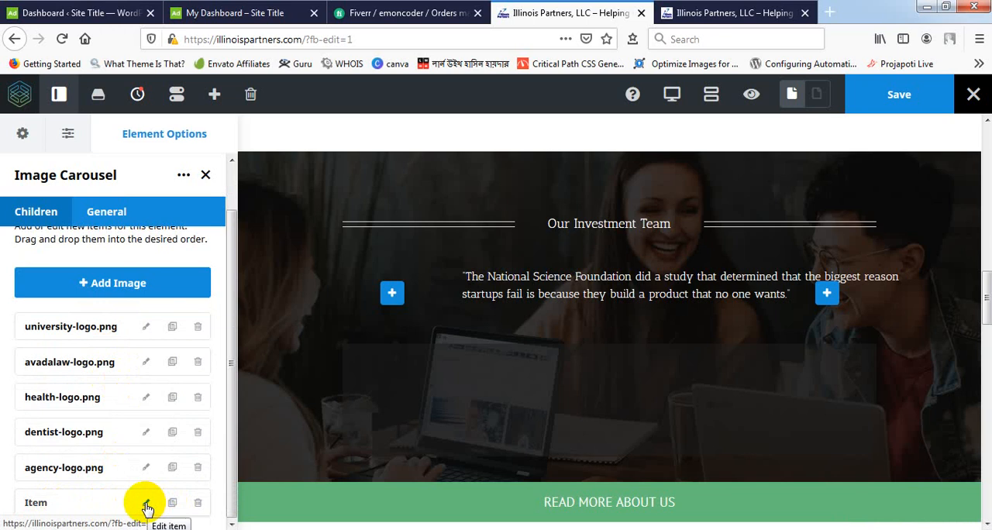
Open the settings of the newly added sixth carousel item.
click(146, 503)
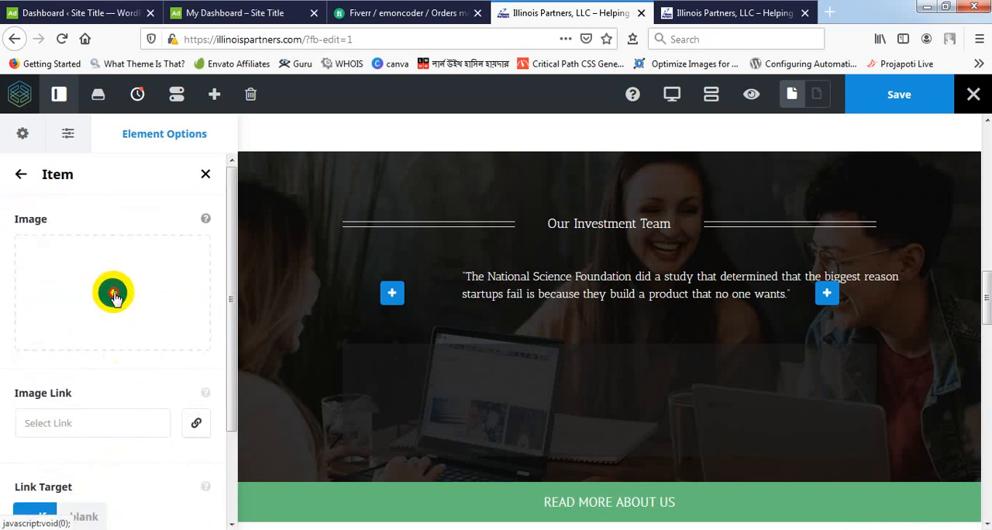
Choose the sphere-on-black image from the Media Library for the new item.
click(112, 292)
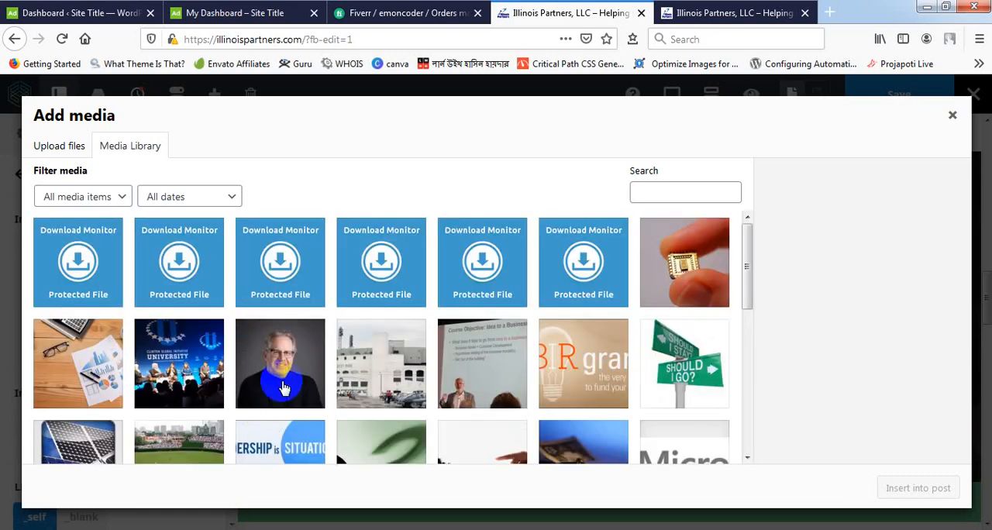
scroll(down, 3)
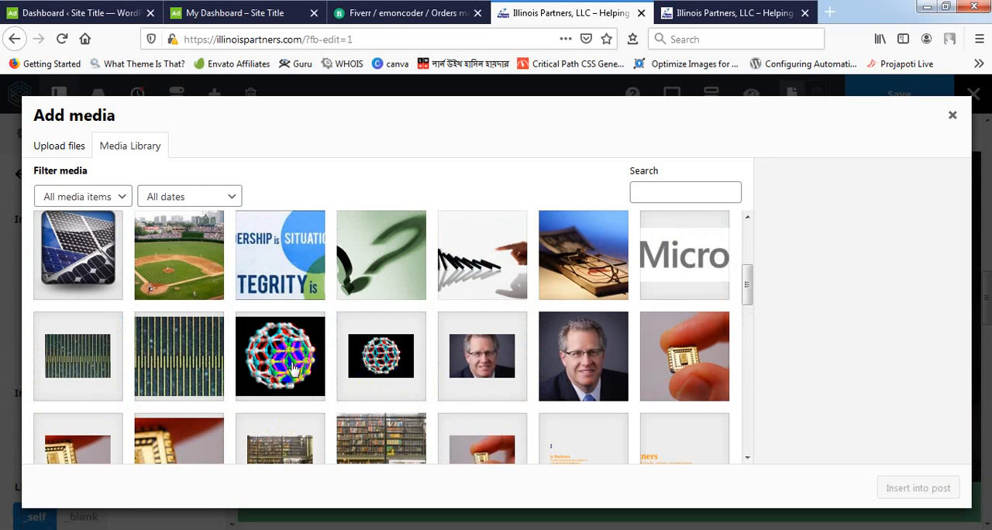
click(280, 357)
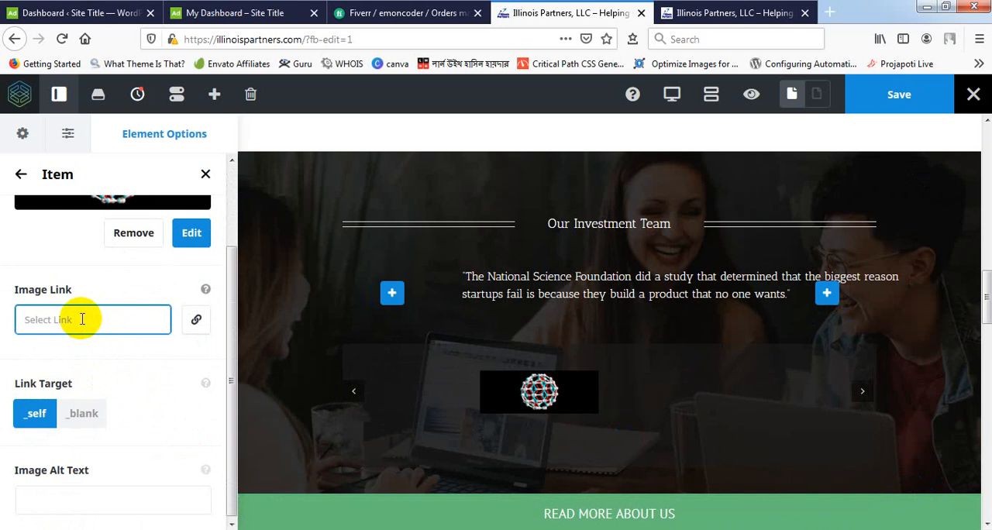
Set the item's Image Link to # and save the page.
text(#)
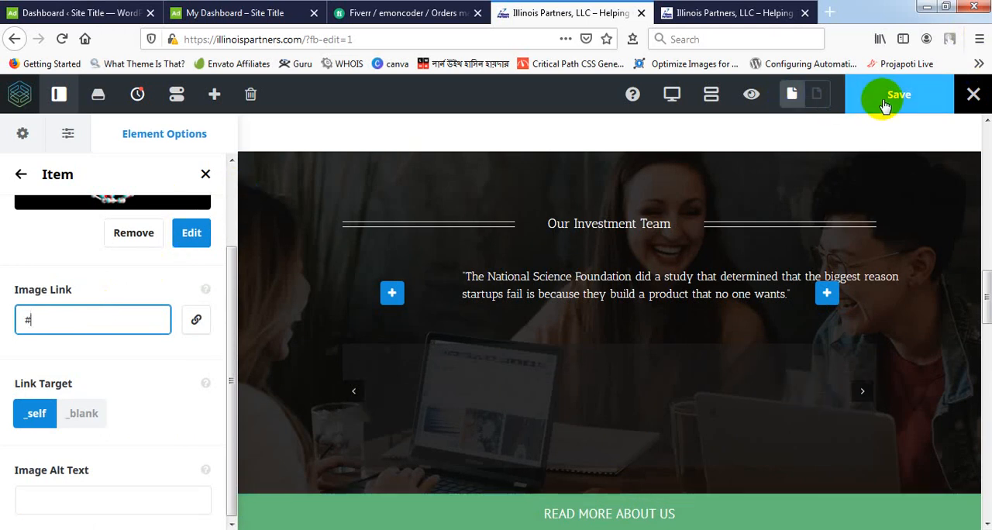
click(898, 95)
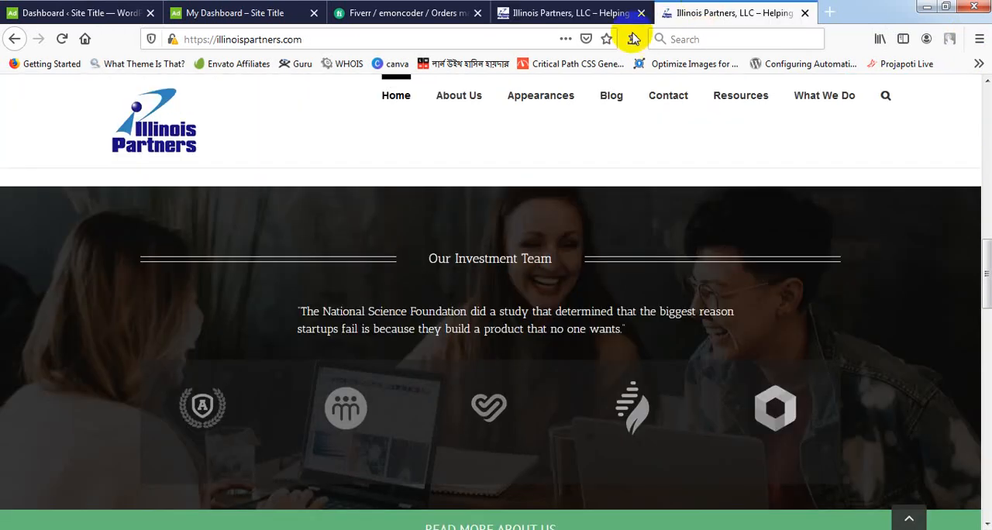
mouse_move(107, 109)
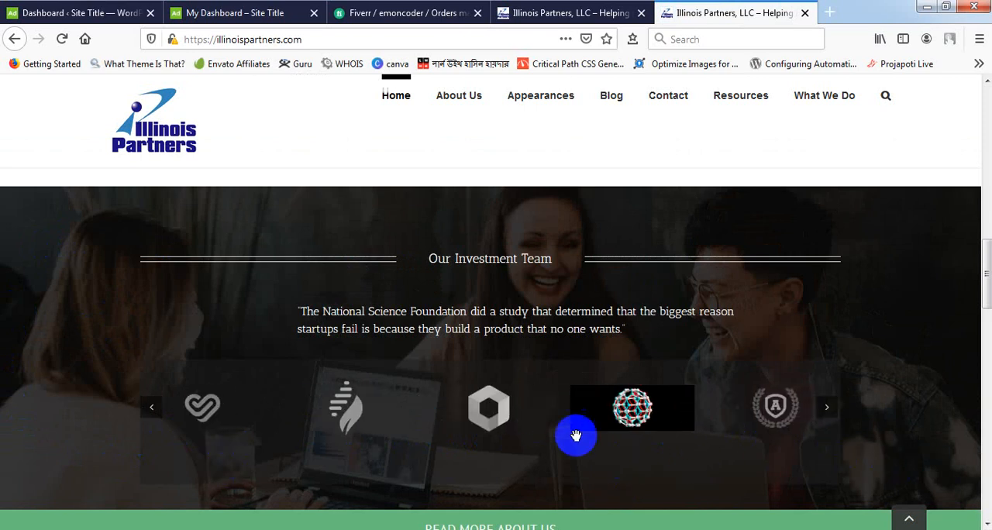
mouse_move(435, 462)
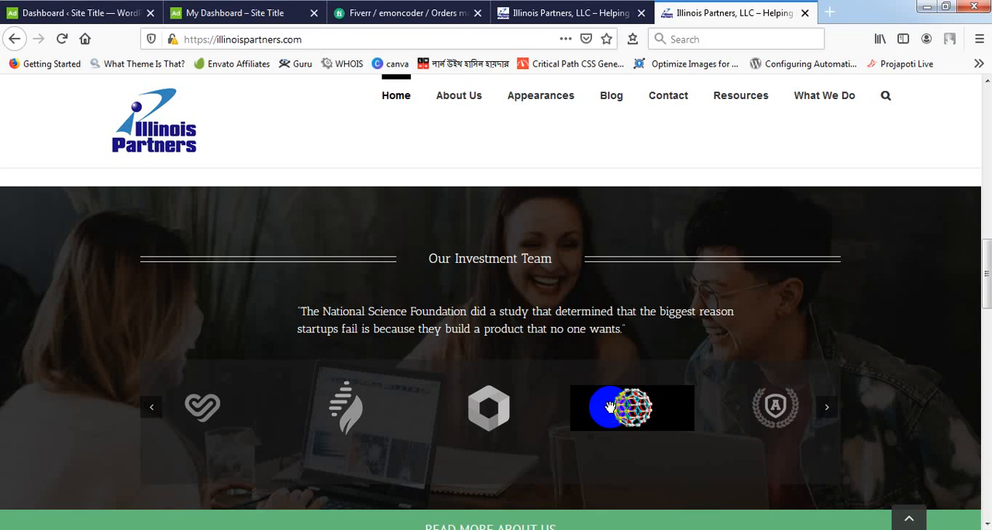
mouse_move(552, 436)
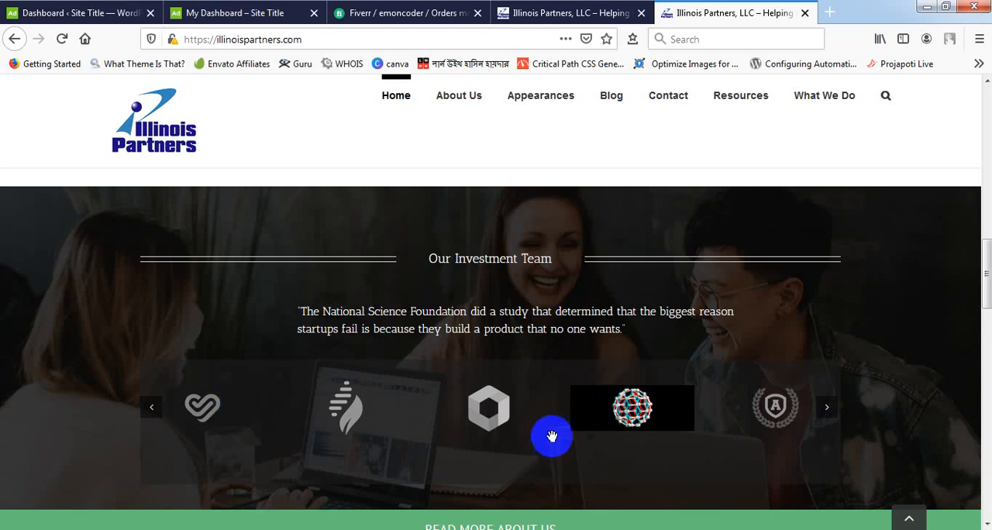
mouse_move(834, 408)
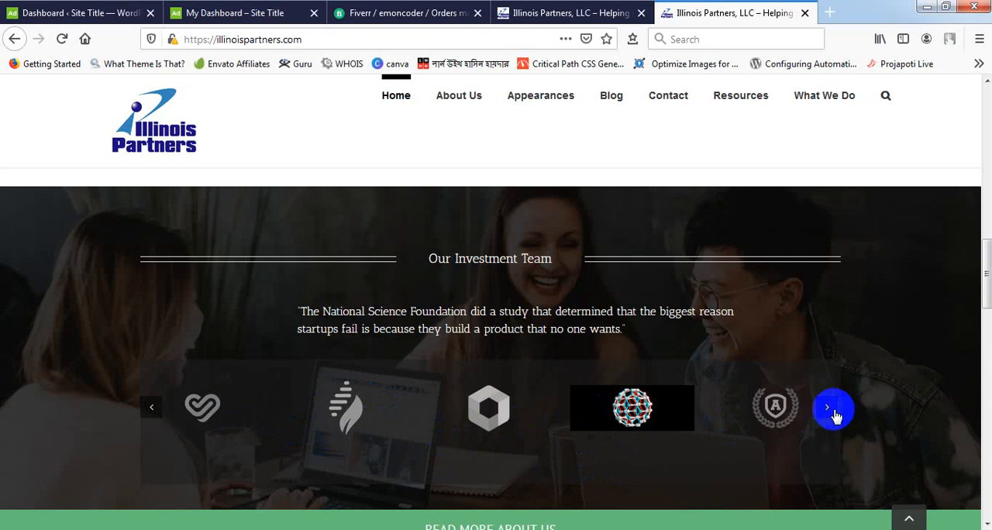